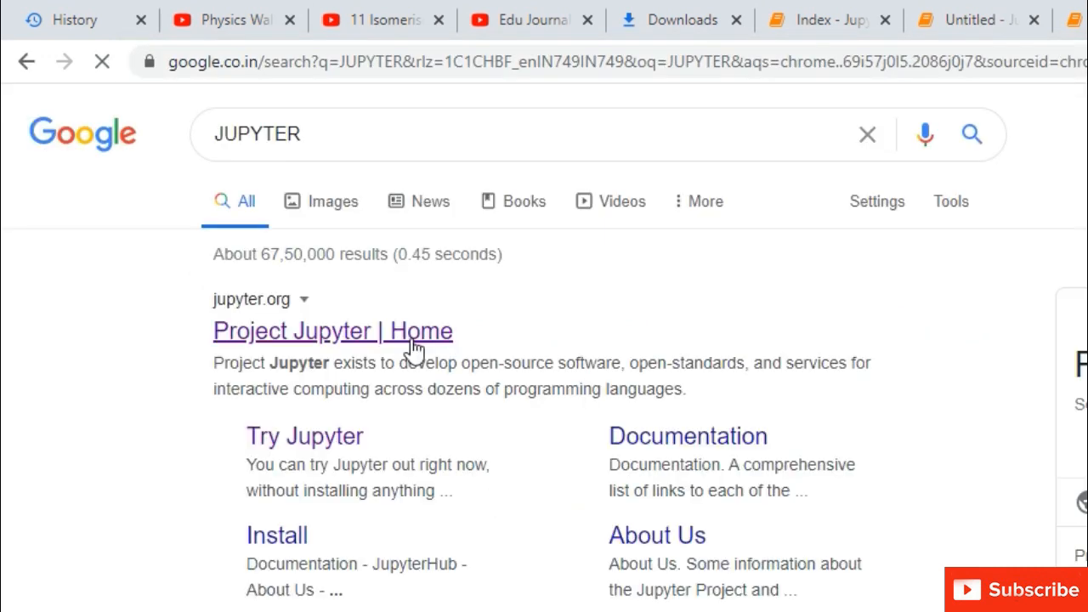
Open the Project Jupyter home page and launch 'Try it in your browser'.
{"action": "left_click", "coordinate": [332, 331]}
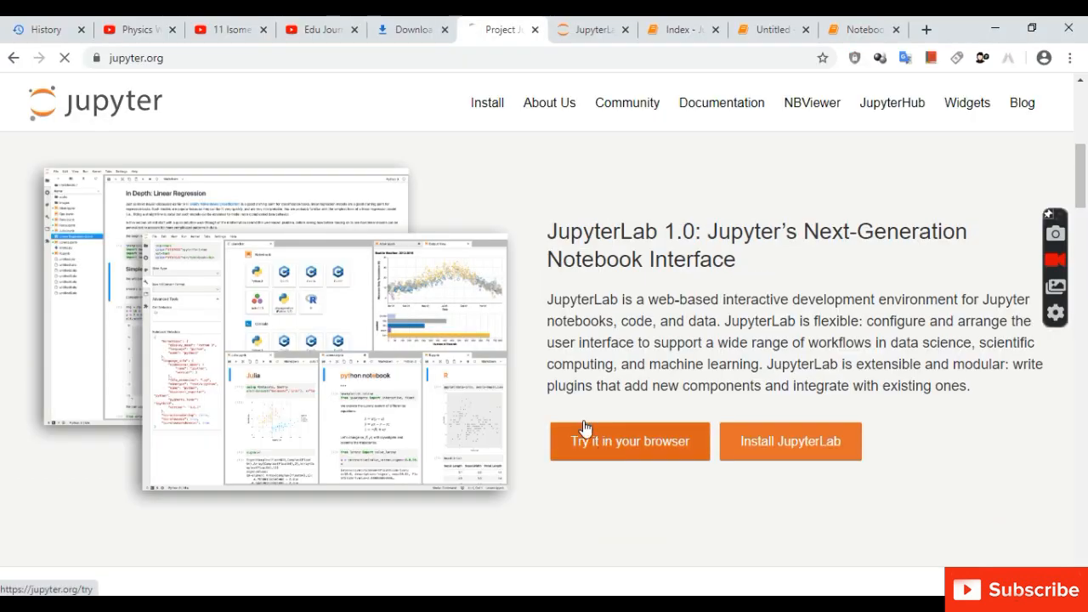
{"action": "left_click", "coordinate": [630, 442]}
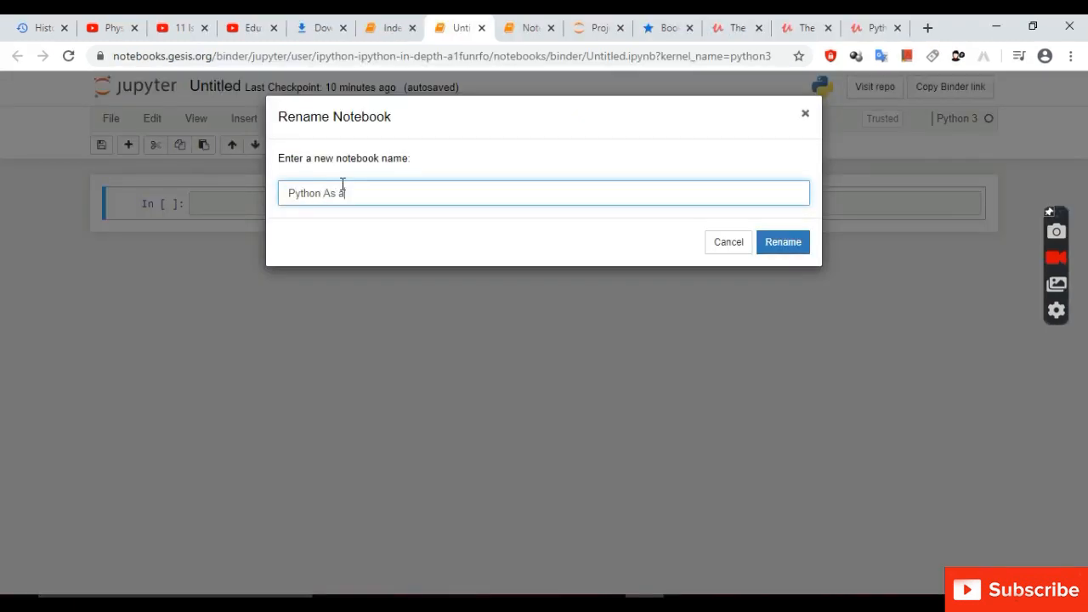
Name the notebook 'Python As a Calculator' and place the cursor in the first cell.
{"action": "type", "text": "Calcul"}
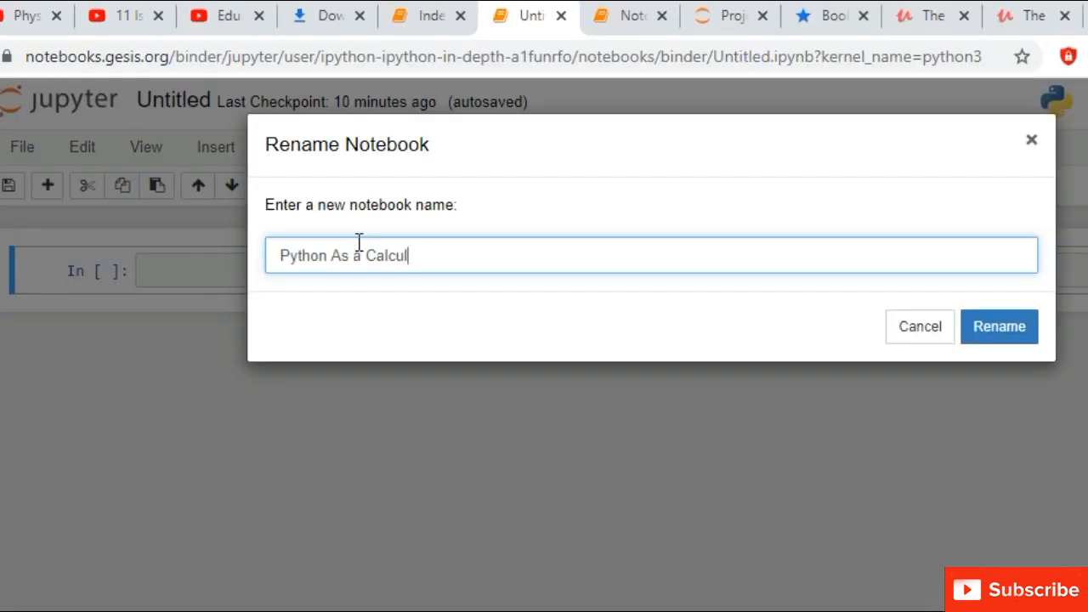
{"action": "type", "text": "ator"}
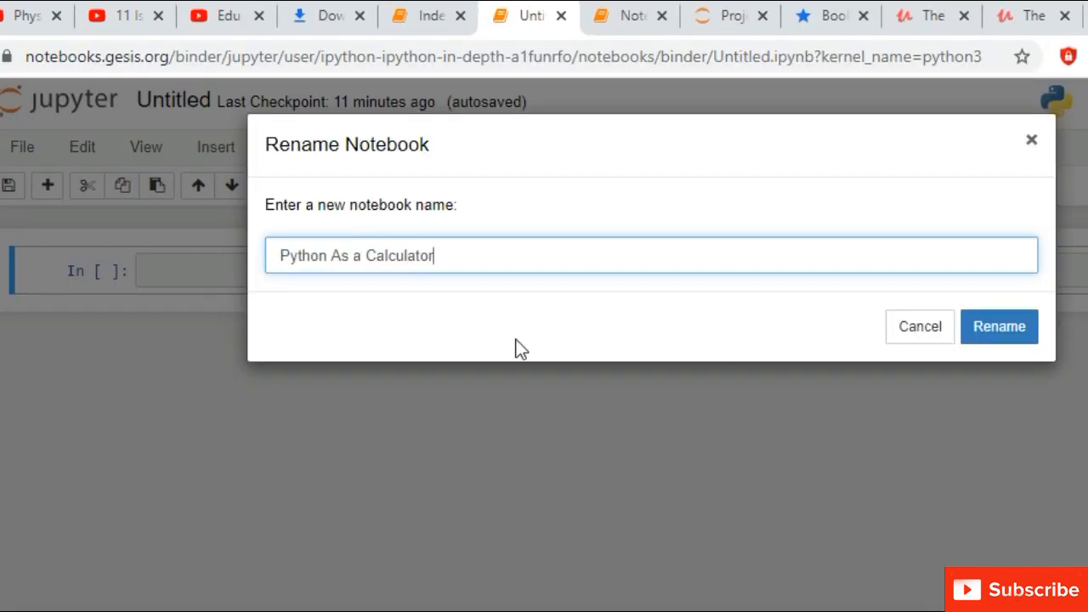
{"action": "left_click", "coordinate": [999, 326]}
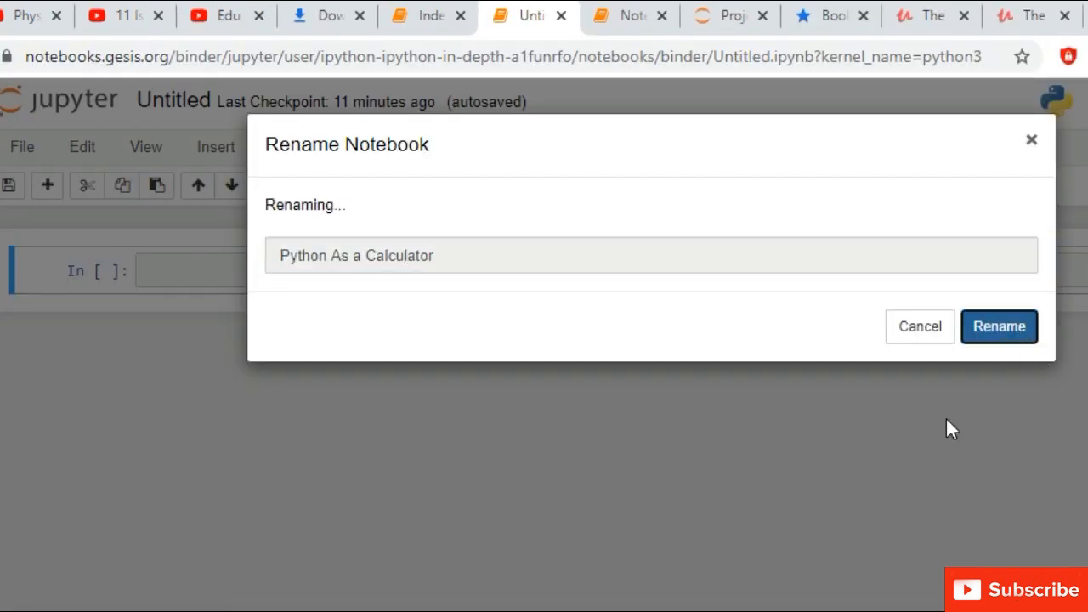
{"action": "left_click", "coordinate": [999, 327]}
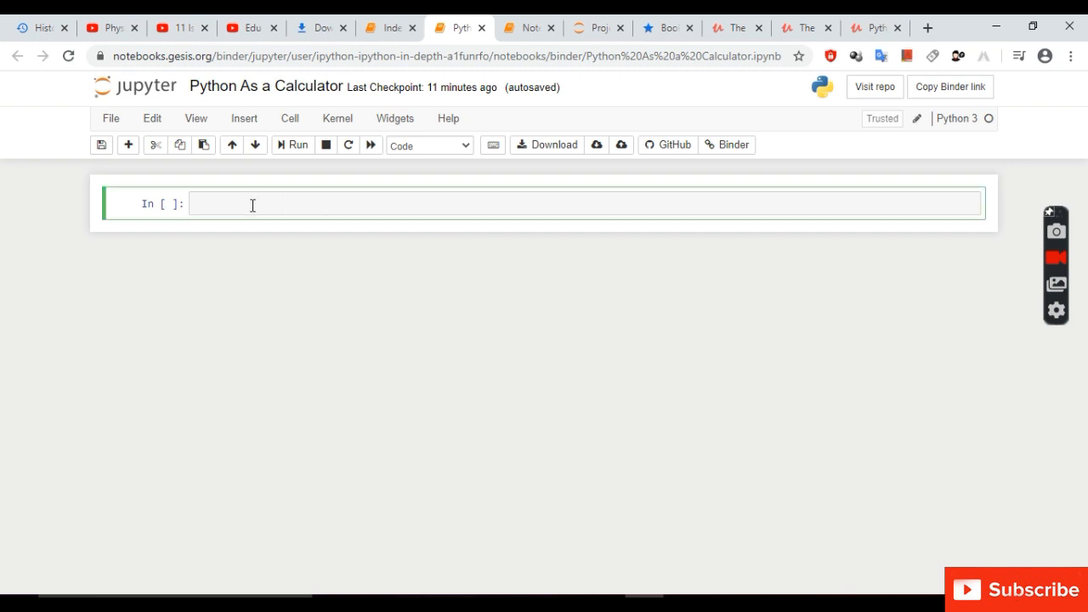
Write an '#addition' comment and the expression 2+3 in the first cell.
{"action": "type", "text": "#addition"}
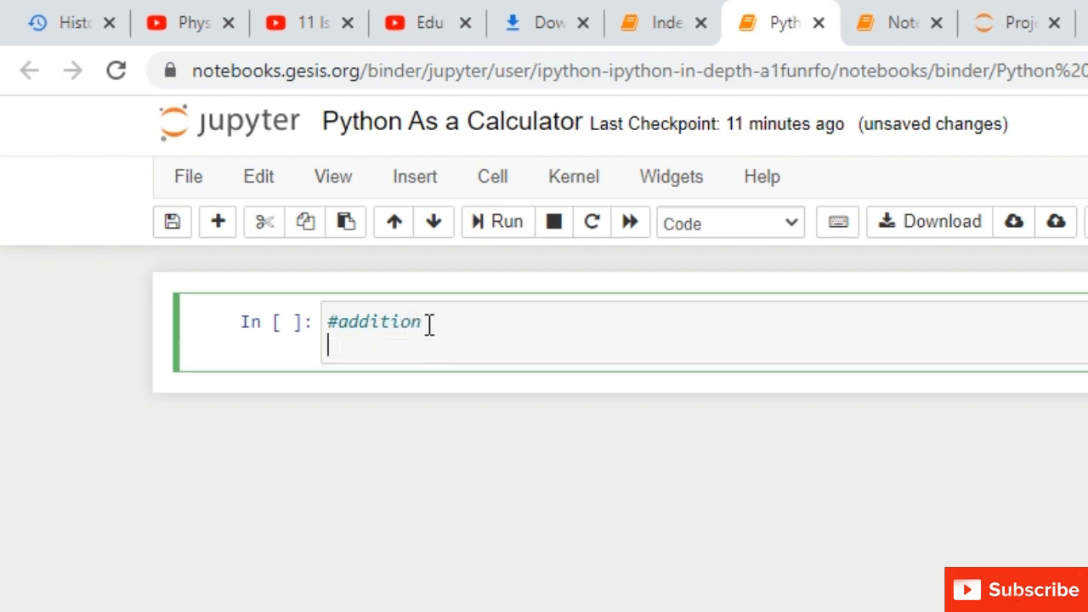
{"action": "mouse_move", "coordinate": [663, 247]}
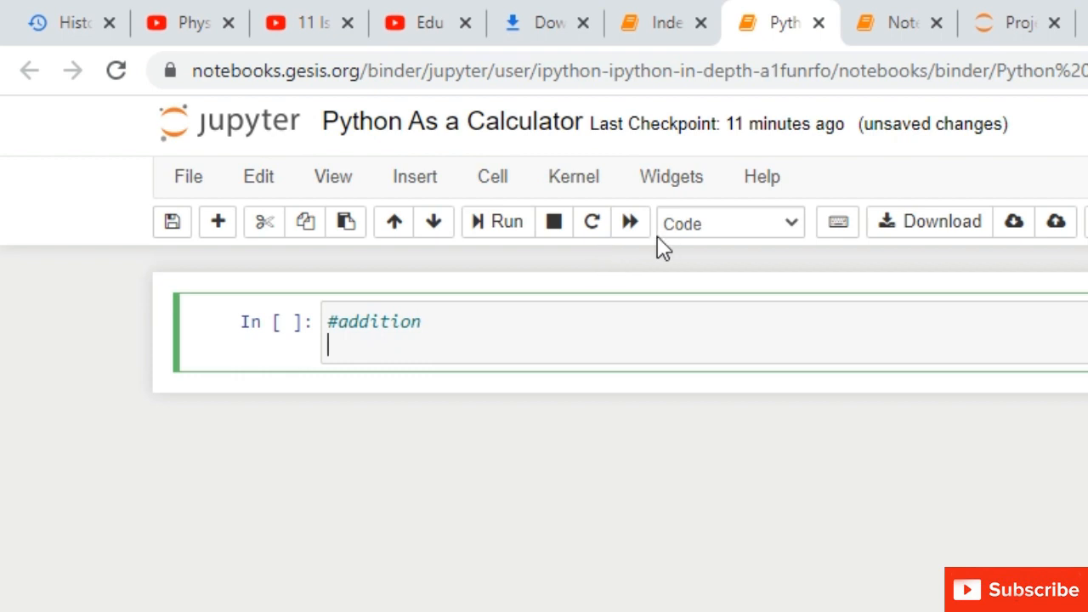
{"action": "type", "text": "2+3"}
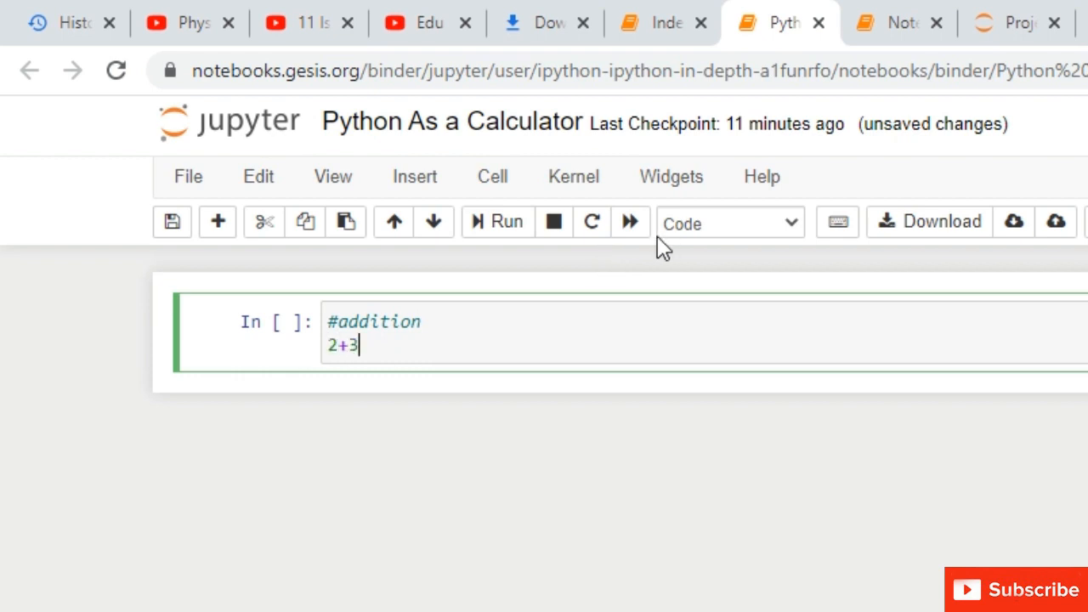
{"action": "mouse_move", "coordinate": [407, 204]}
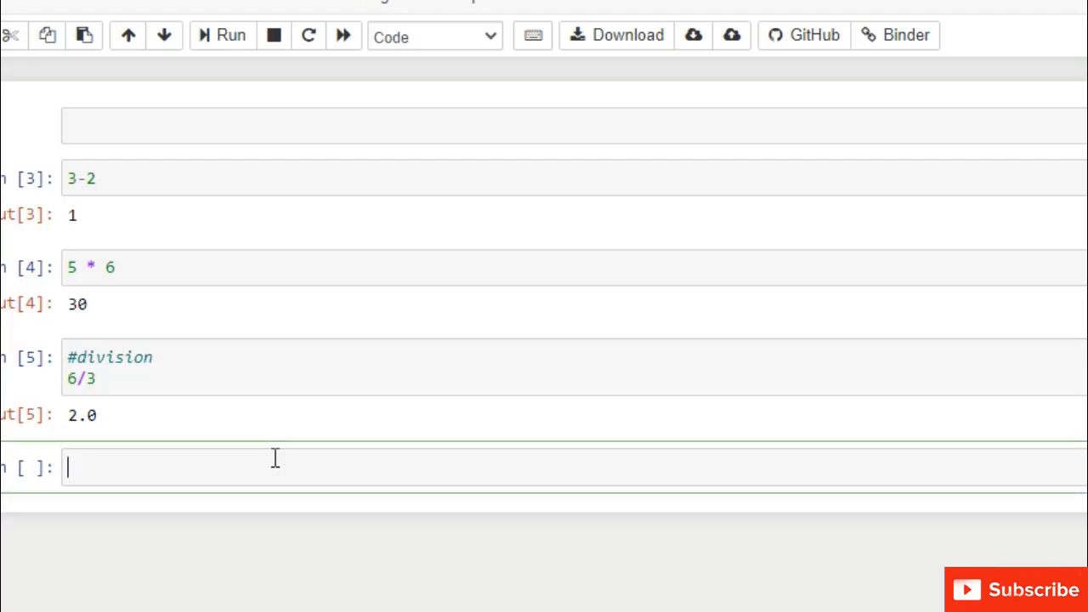
Enter (2+2)-3 in the empty cell and run it.
{"action": "type", "text": "(2+2)-"}
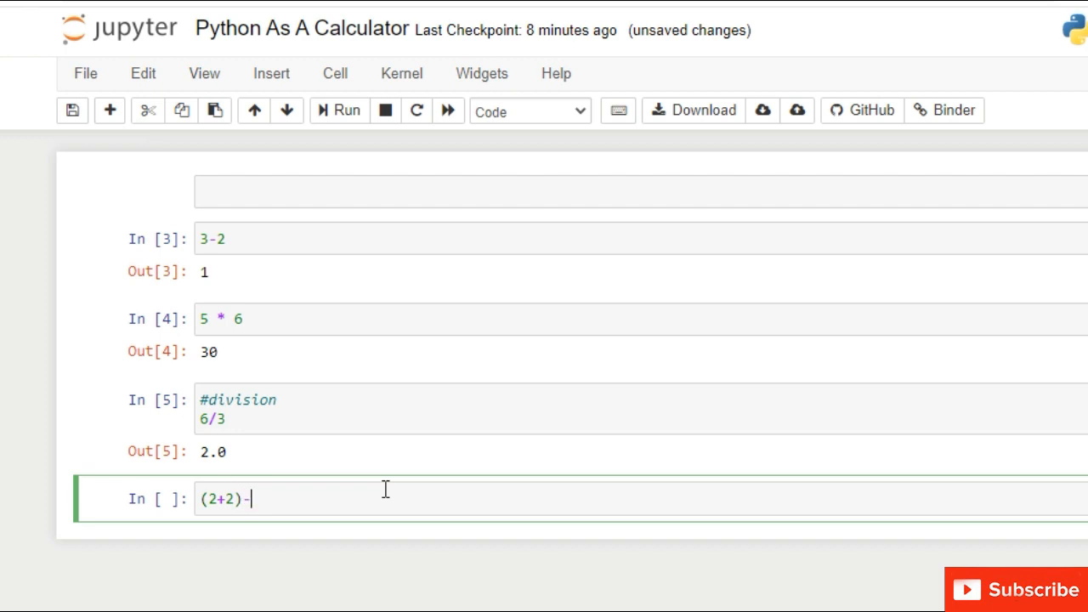
{"action": "type", "text": "3"}
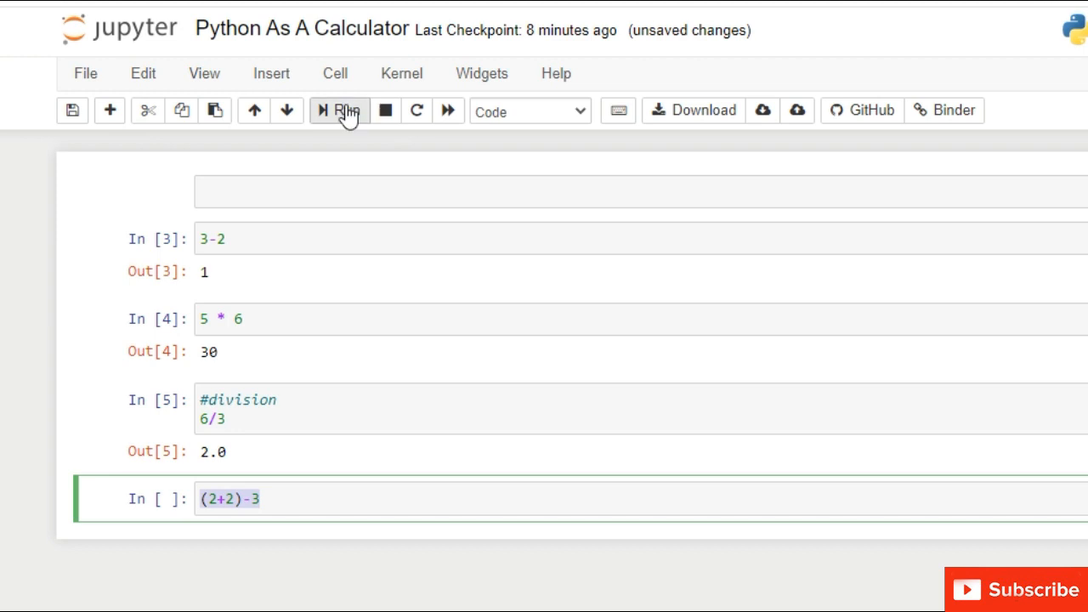
{"action": "left_click", "coordinate": [339, 110]}
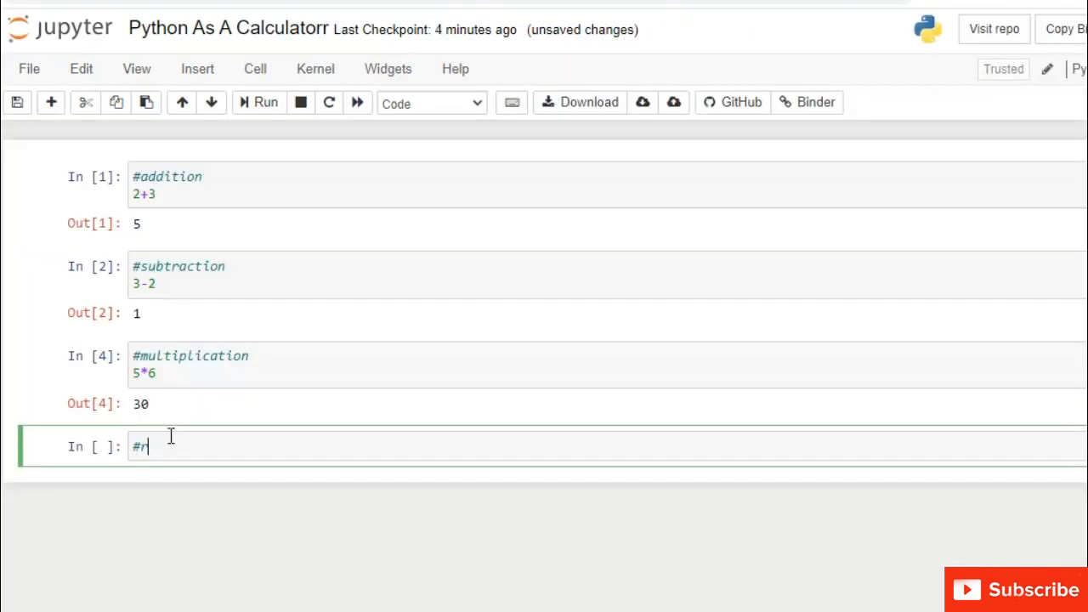
Write a '#raised to power' cell with 2**3 and run it to get 8.
{"action": "type", "text": "raised t"}
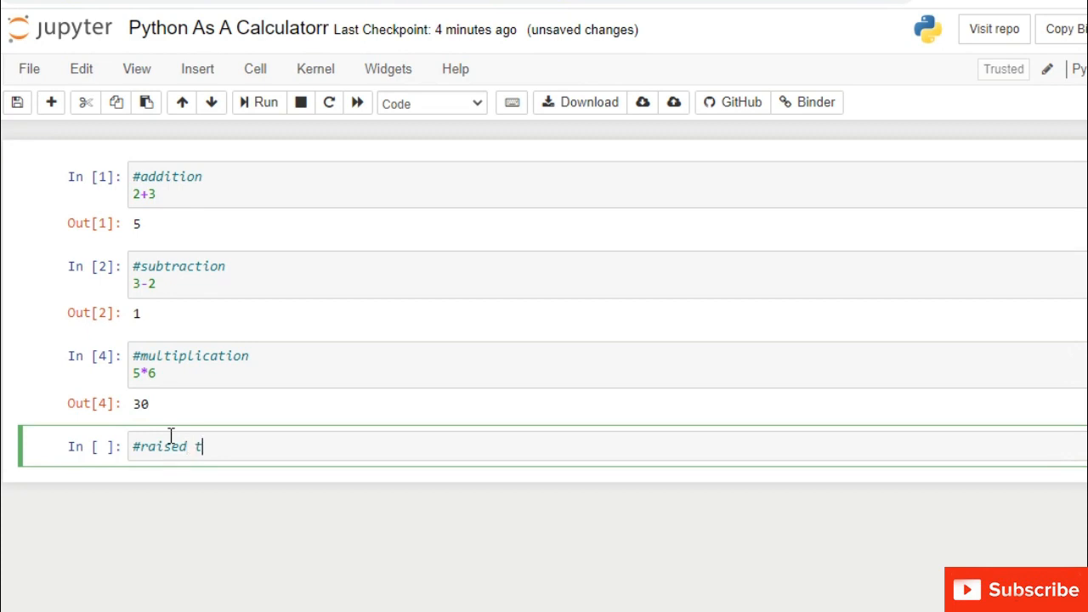
{"action": "type", "text": "o power"}
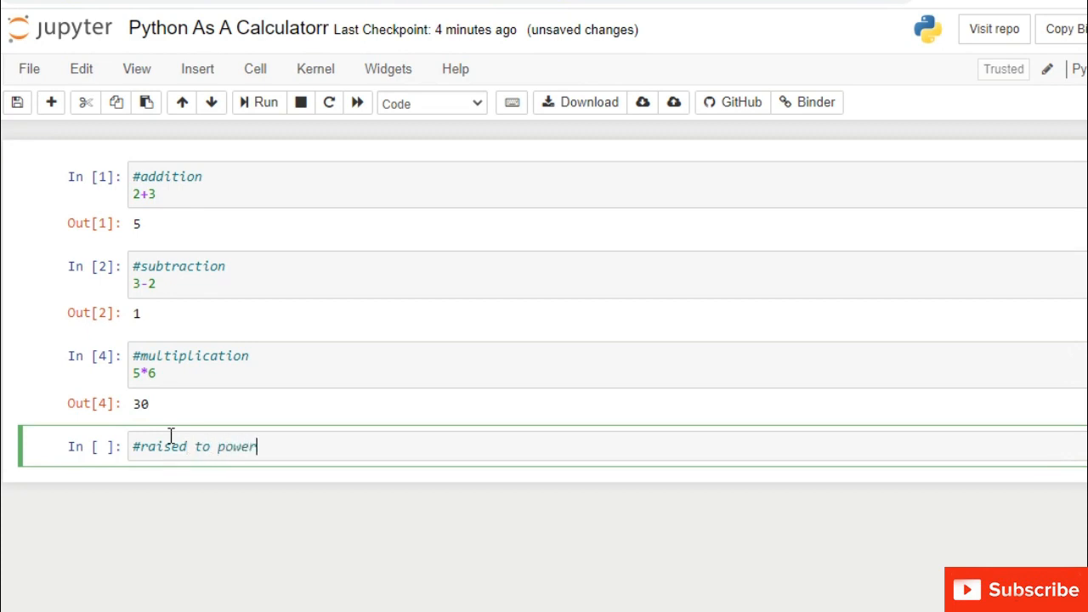
{"action": "type", "text": "2"}
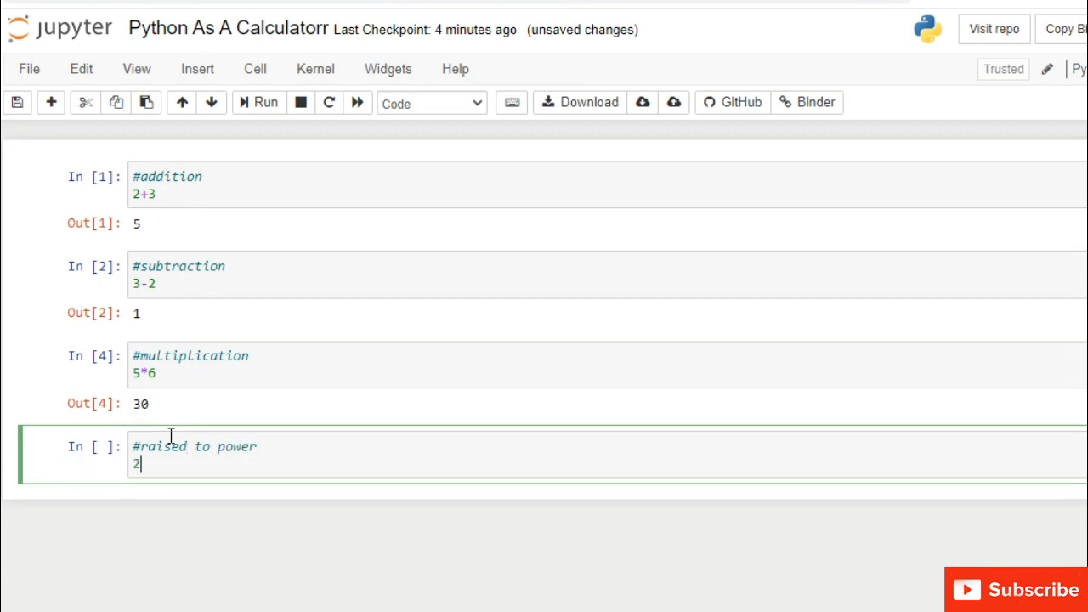
{"action": "type", "text": "**"}
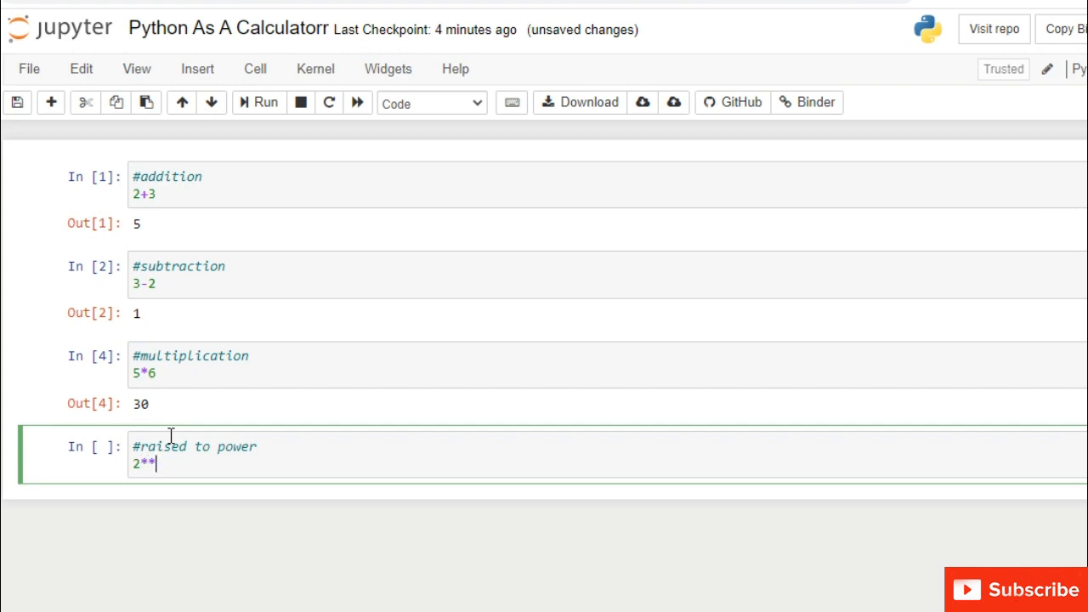
{"action": "type", "text": "3"}
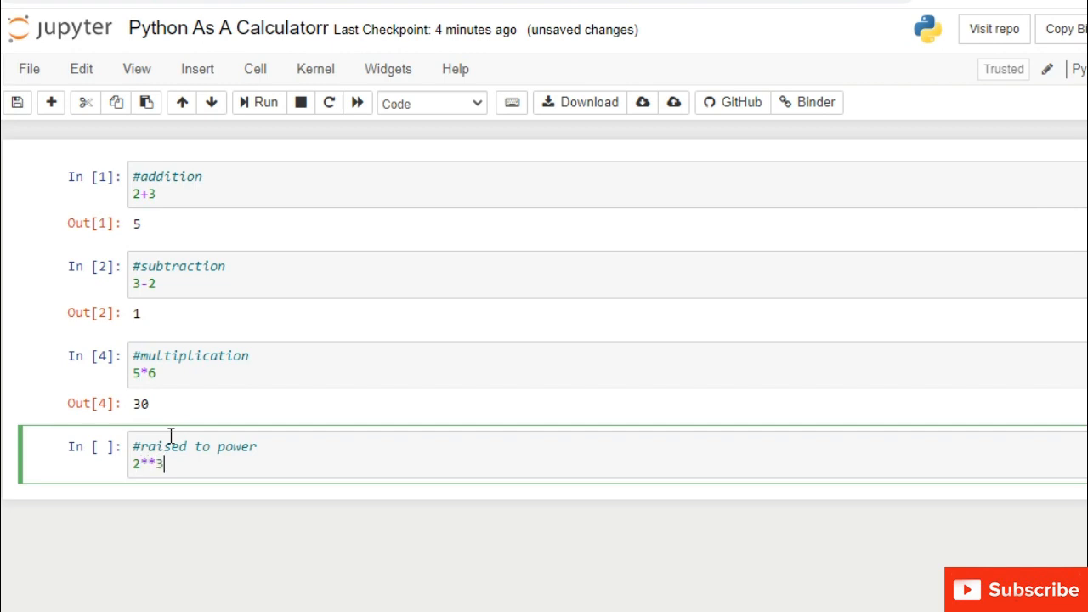
{"action": "double_click", "coordinate": [148, 464]}
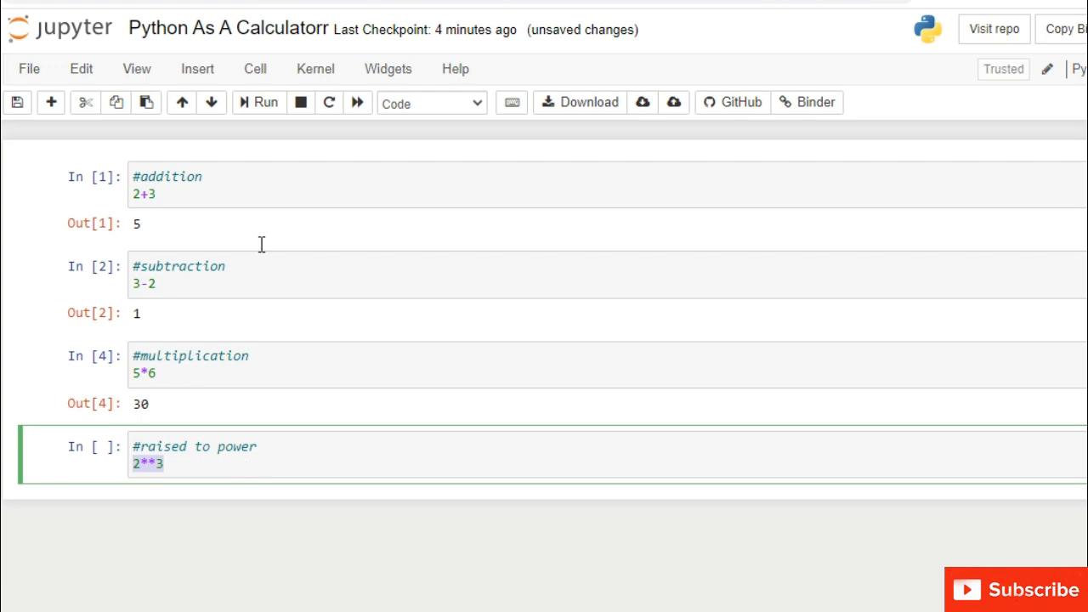
{"action": "left_click", "coordinate": [259, 102]}
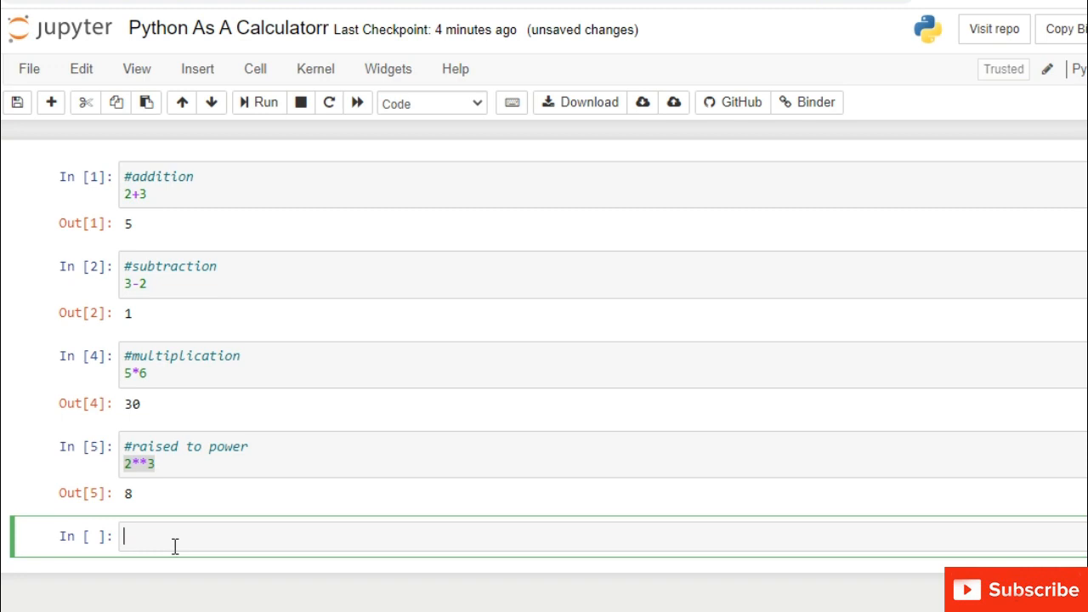
Type the comment '#floor_div' in the new empty cell.
{"action": "type", "text": "#flo"}
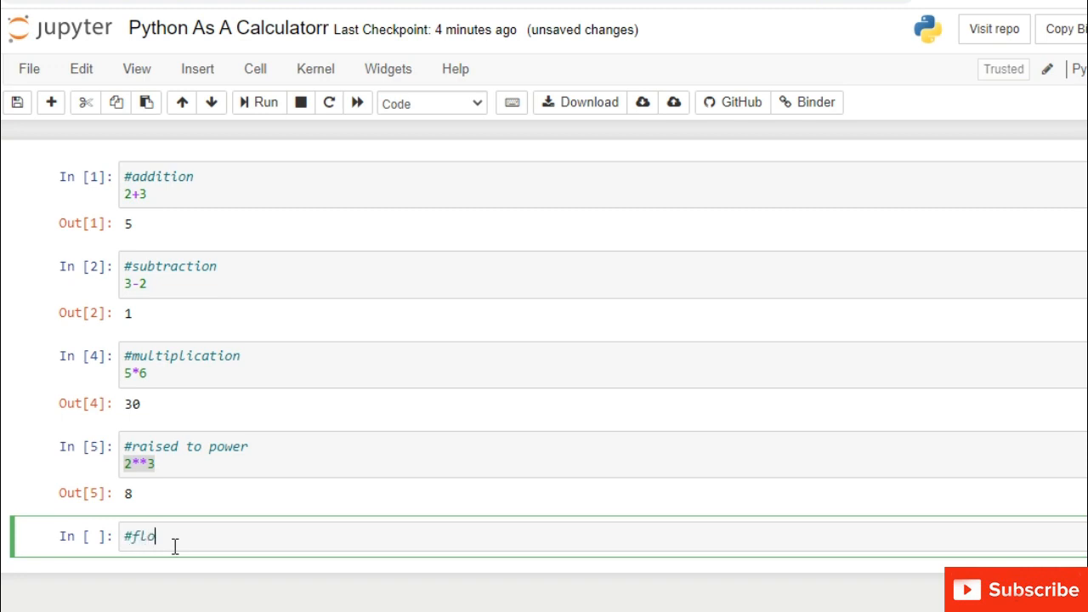
{"action": "type", "text": "or_div"}
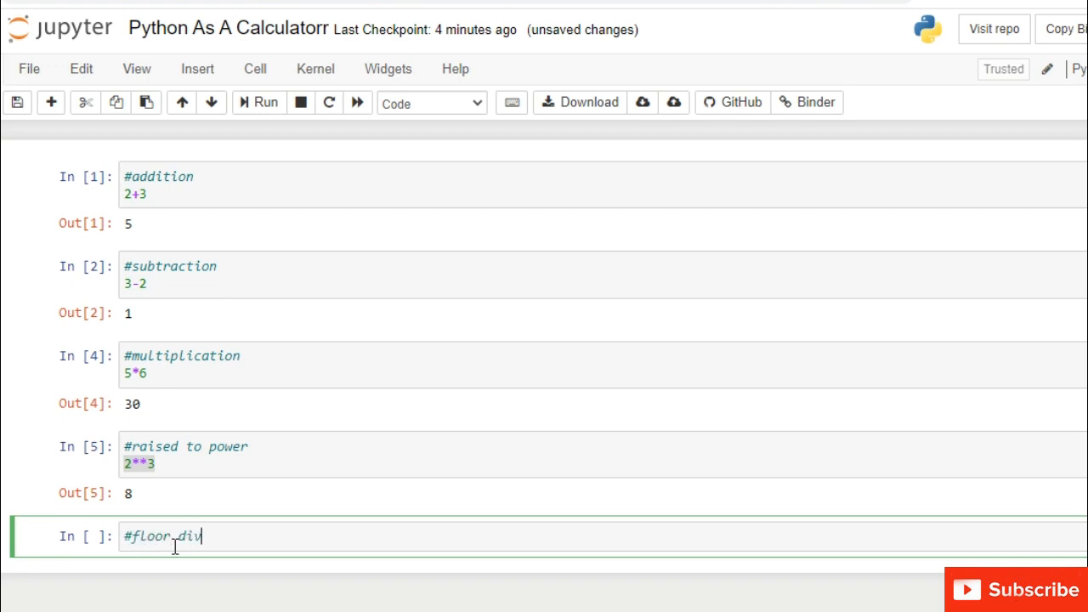